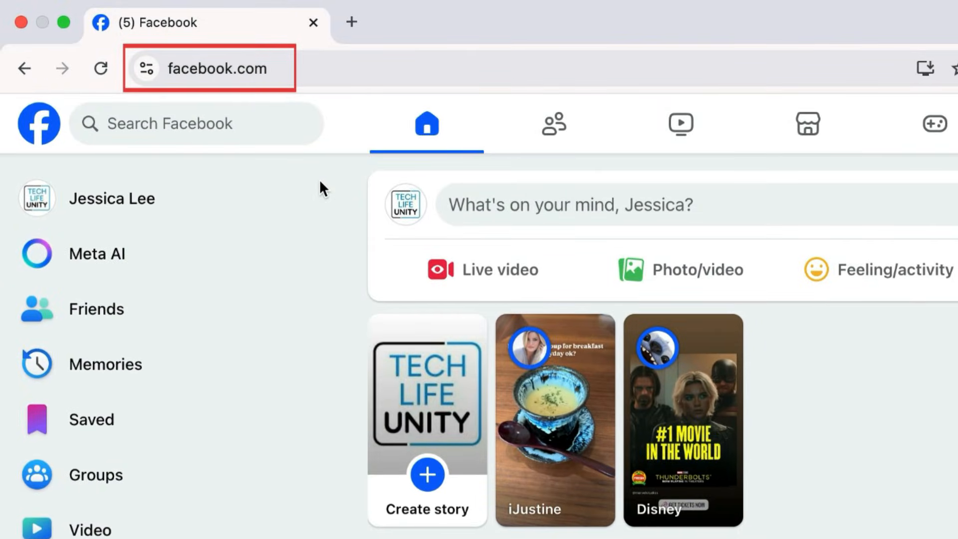
{"action": "mouse_move", "coordinate": [329, 198]}
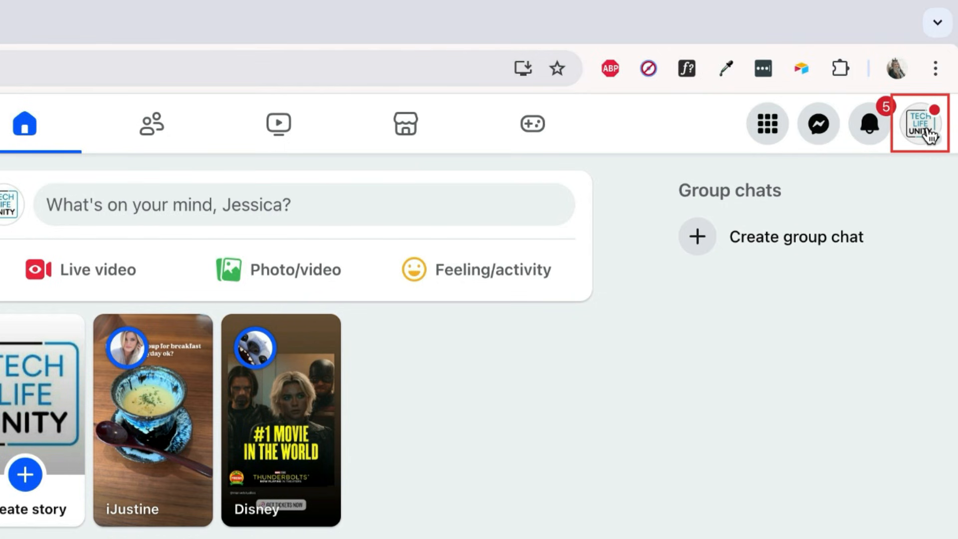
- Switch the account to act as Example Page from the profile menu
{"action": "left_click", "coordinate": [919, 123]}
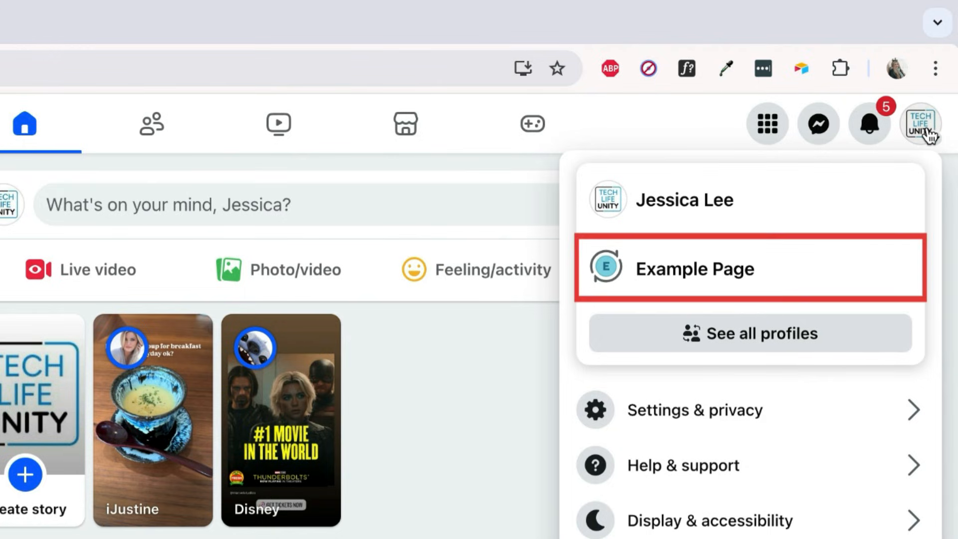
{"action": "mouse_move", "coordinate": [813, 274]}
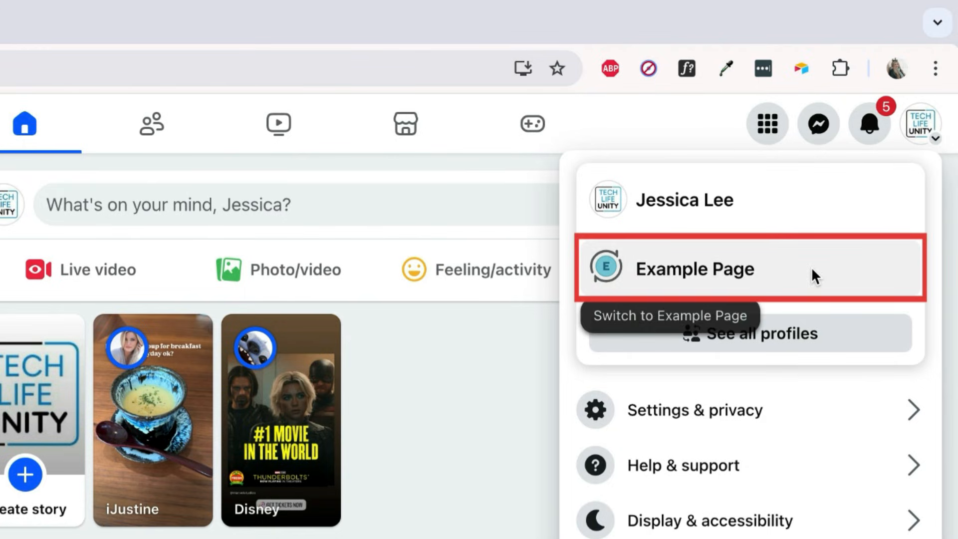
{"action": "left_click", "coordinate": [694, 269]}
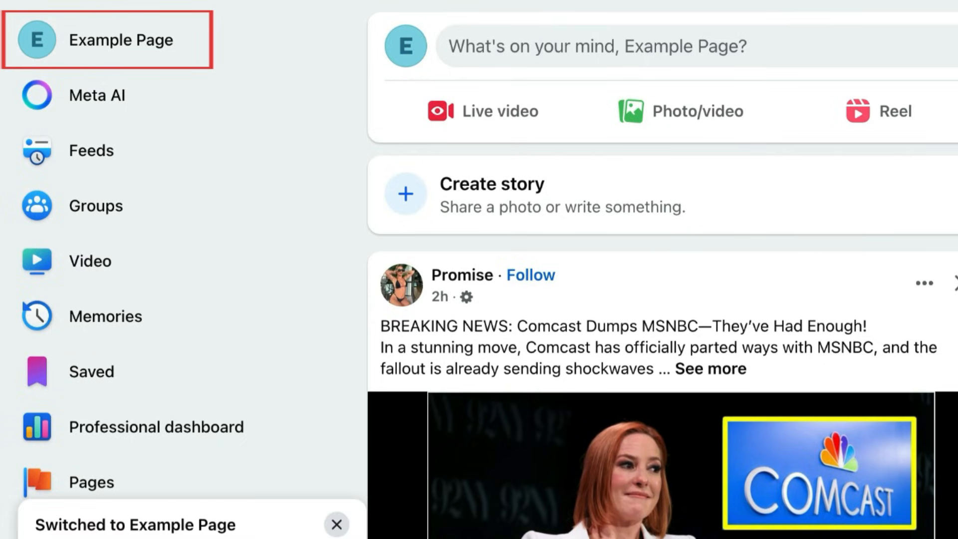
- Open Example Page's Settings and scroll to the Your information options
{"action": "left_click", "coordinate": [120, 40]}
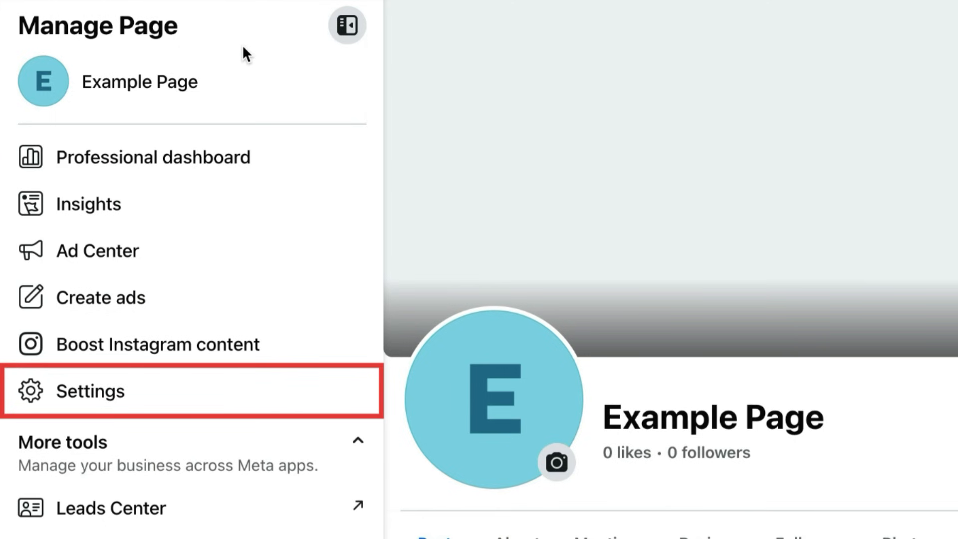
{"action": "mouse_move", "coordinate": [215, 234]}
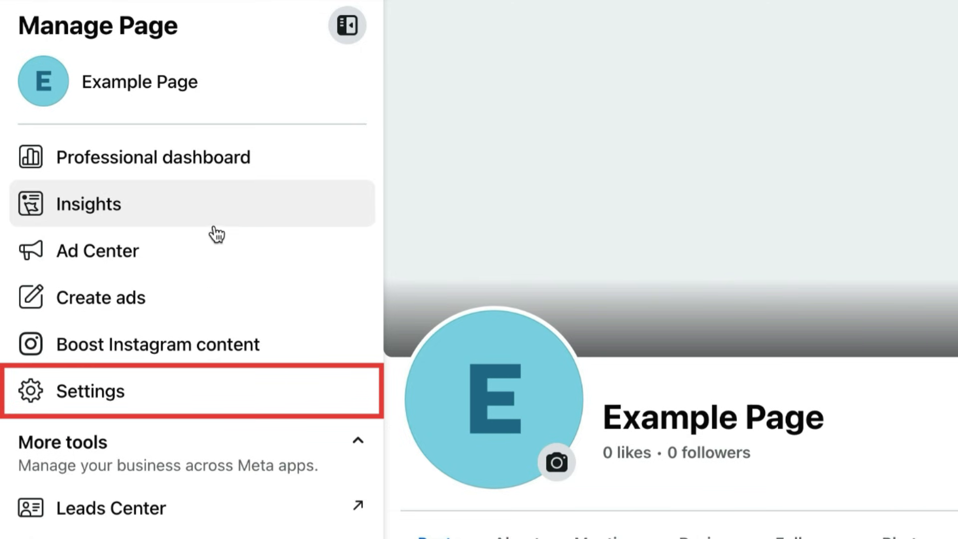
{"action": "left_click", "coordinate": [89, 391]}
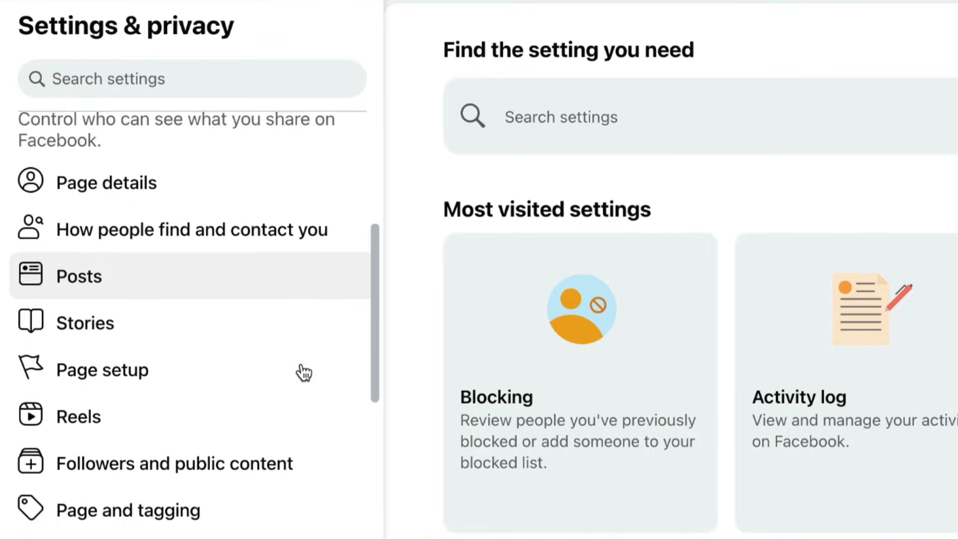
{"action": "scroll", "scroll_direction": "down", "scroll_amount": 3}
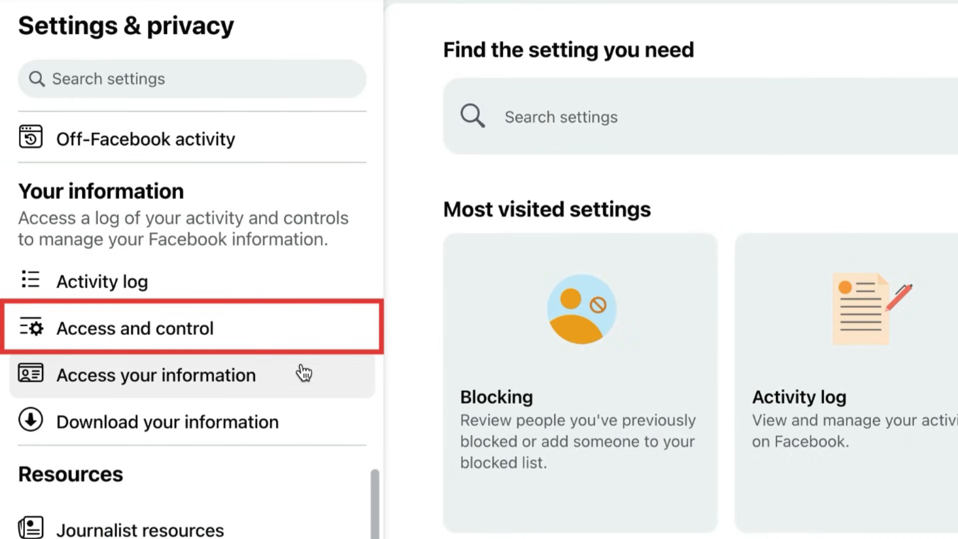
{"action": "mouse_move", "coordinate": [283, 329]}
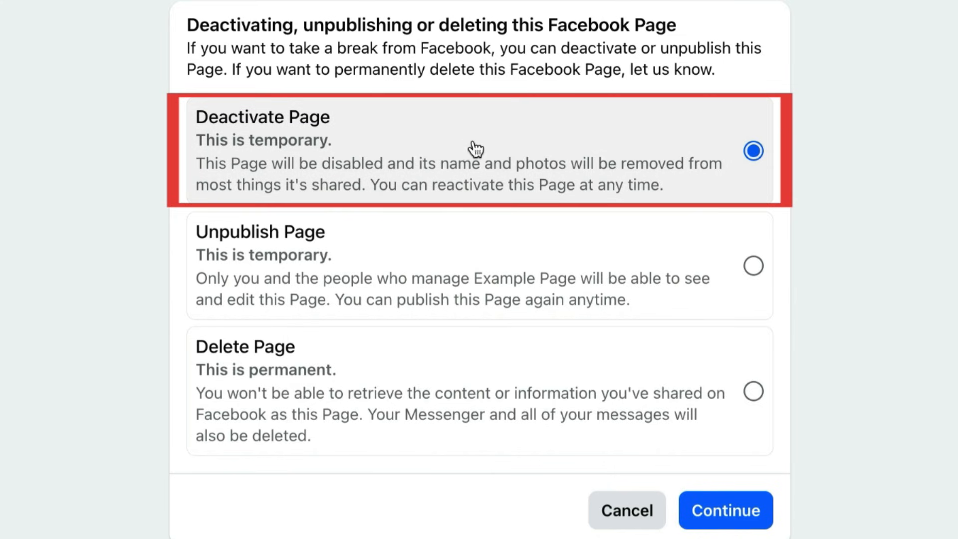
{"action": "mouse_move", "coordinate": [610, 280]}
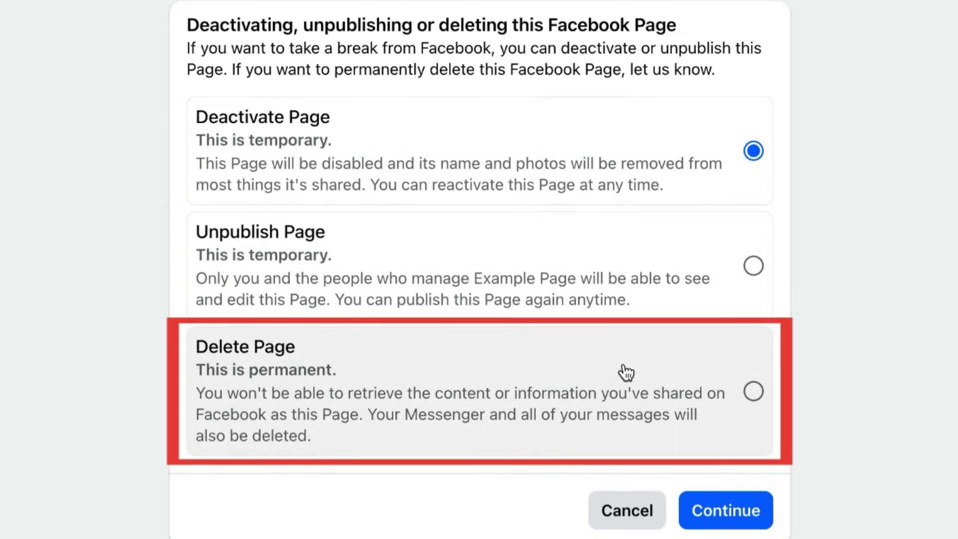
- Select Delete Page instead of deactivate or unpublish, and continue
{"action": "left_click", "coordinate": [752, 392]}
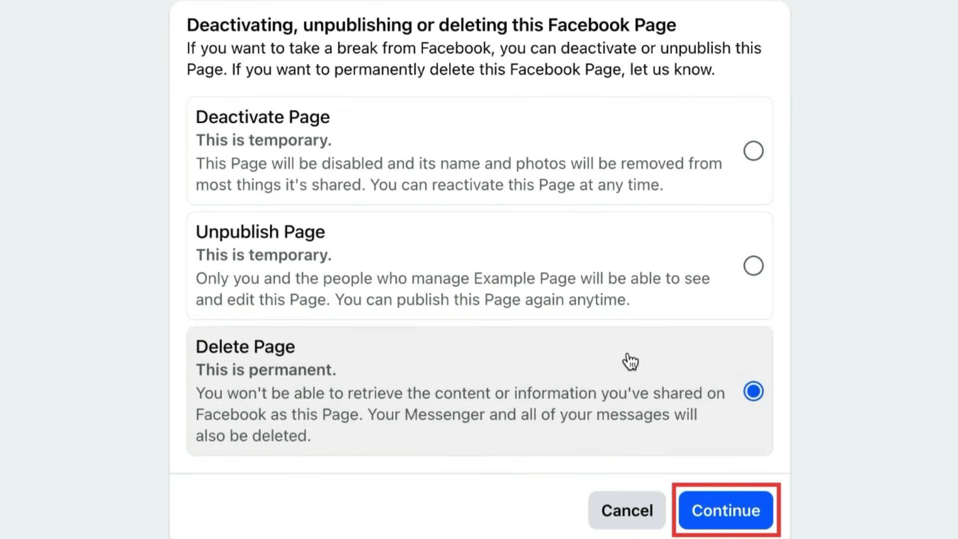
{"action": "left_click", "coordinate": [726, 510]}
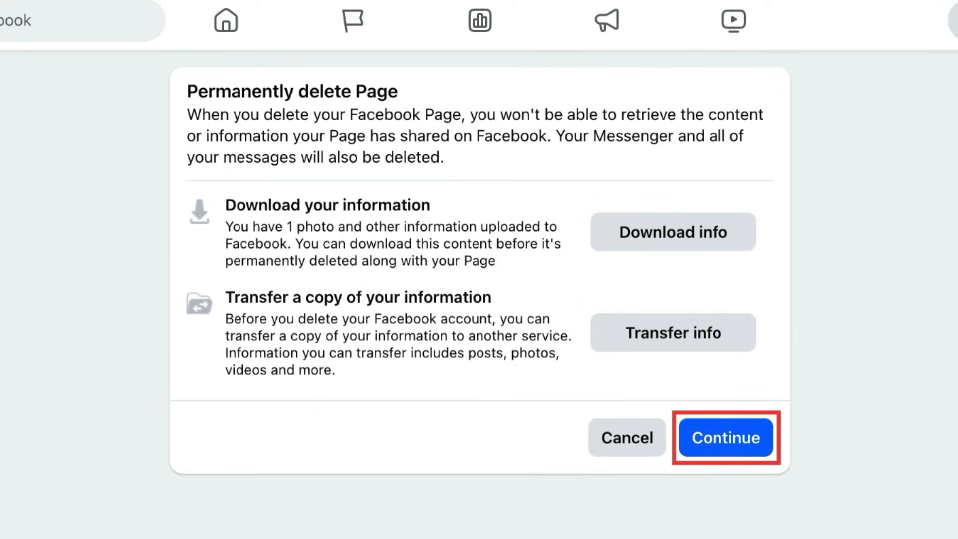
{"action": "mouse_move", "coordinate": [738, 455]}
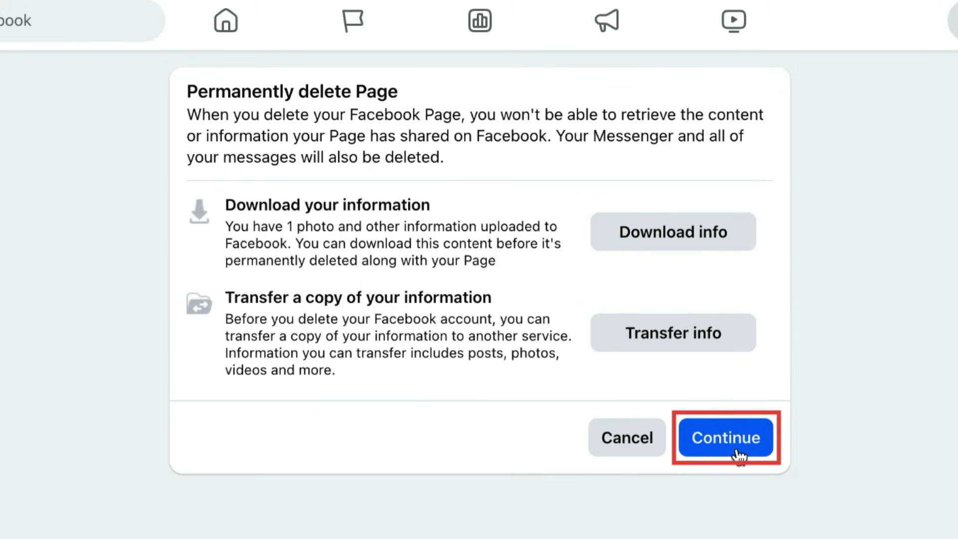
- Skip the download and transfer offers on the Permanently delete Page screen
{"action": "left_click", "coordinate": [726, 438]}
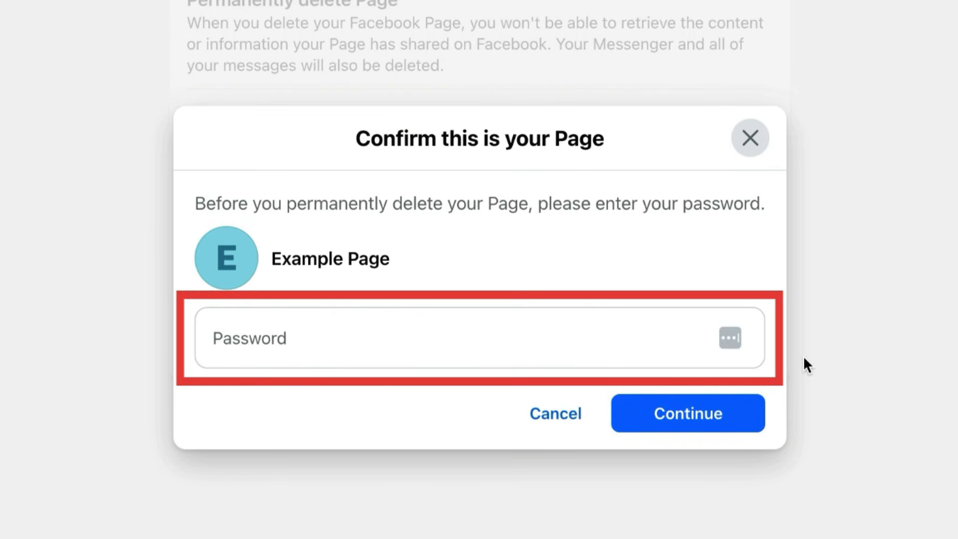
- Enter the account password and continue to the final deletion confirmation
{"action": "type", "text": "password"}
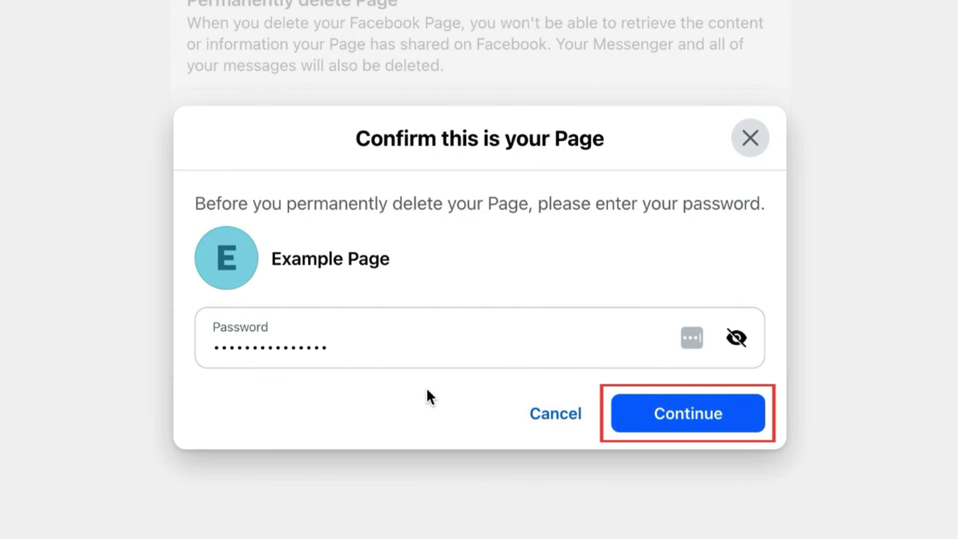
{"action": "left_click", "coordinate": [687, 412]}
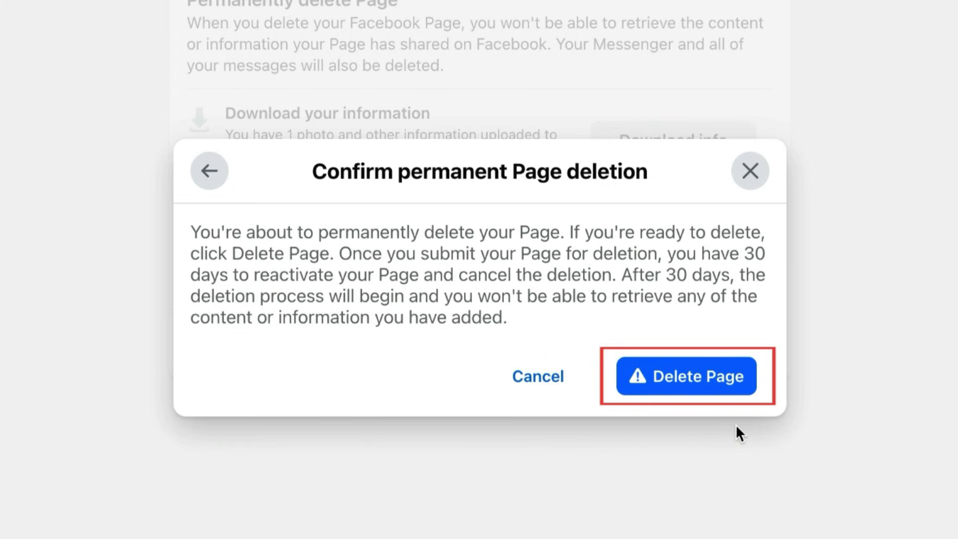
- Confirm Example Page's permanent deletion with Delete Page
{"action": "left_click", "coordinate": [684, 375]}
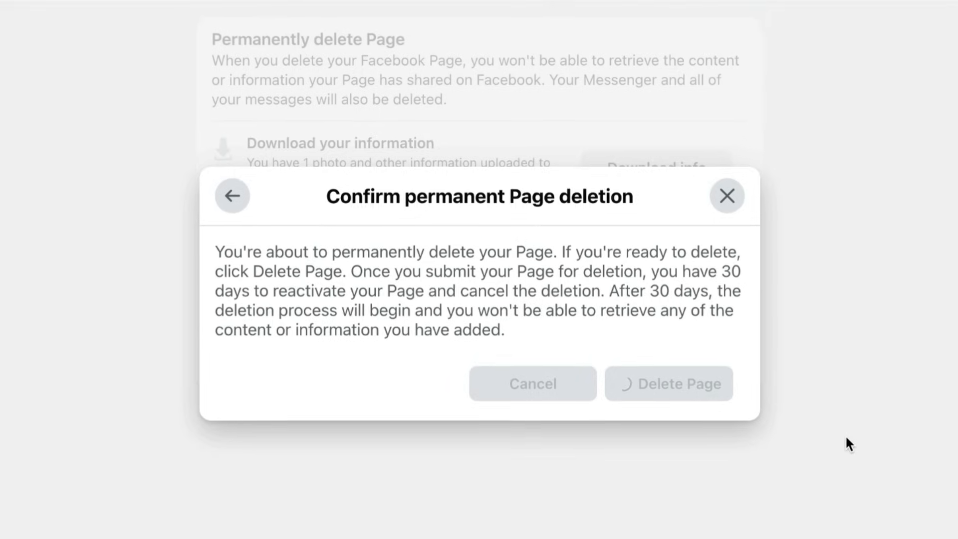